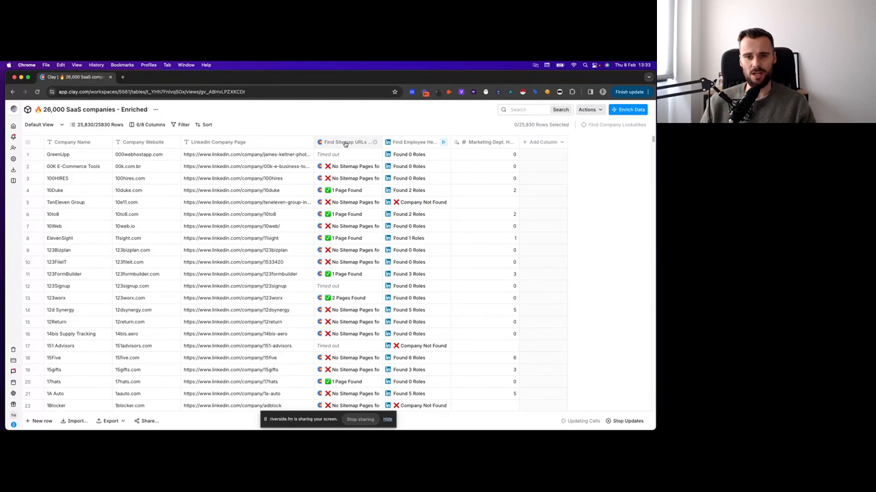
# Step: Add a Scrape Website enrichment on Company Website and open its Conditional Run Formula Generator
pyautogui.click(345, 142)
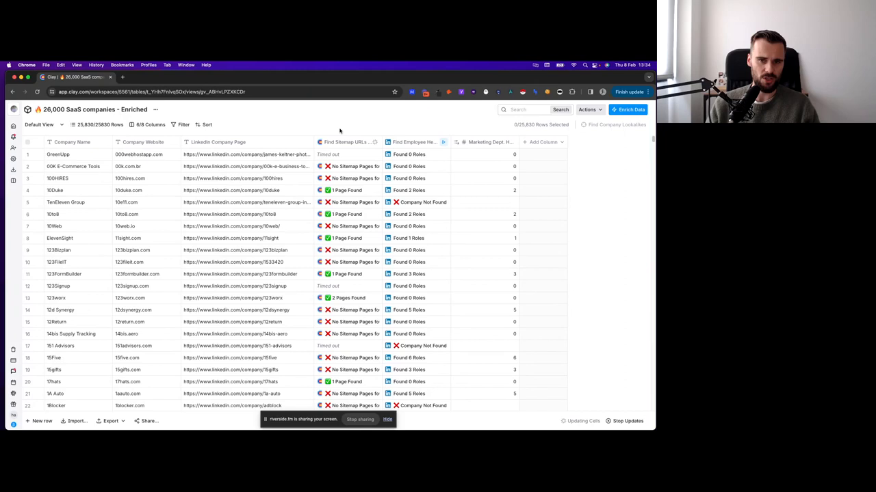
pyautogui.click(543, 141)
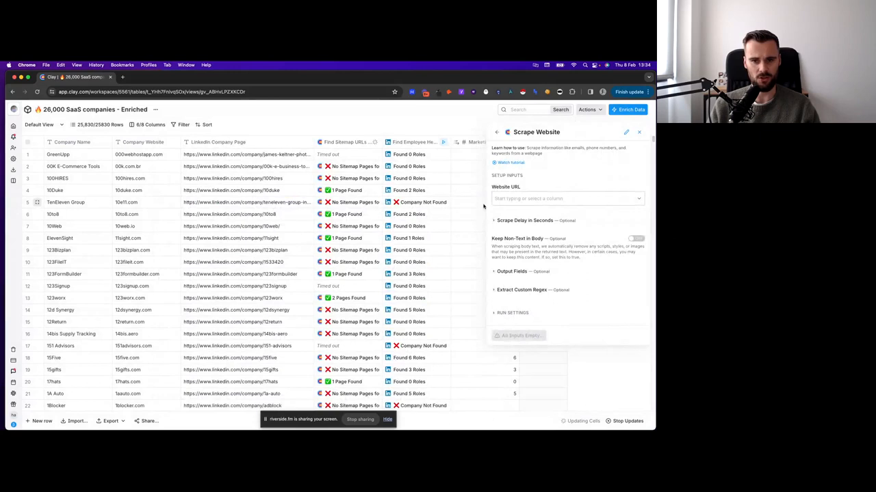
pyautogui.click(568, 198)
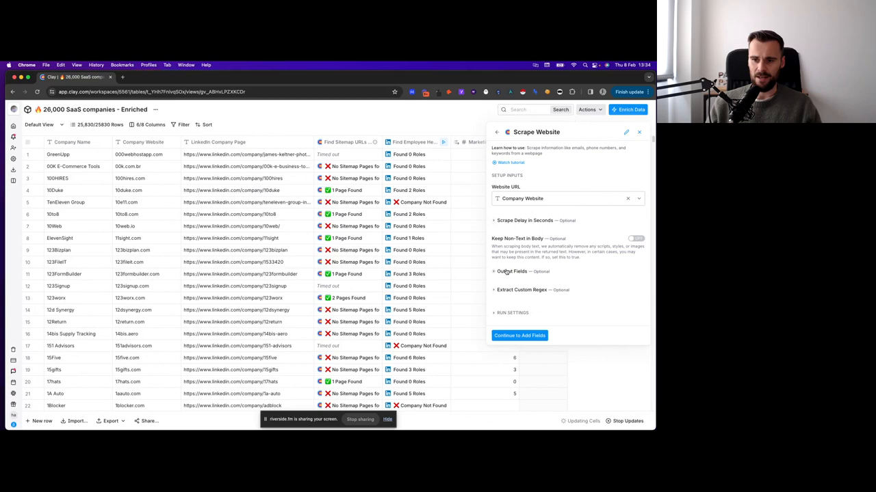
pyautogui.click(512, 271)
pyautogui.write('O')
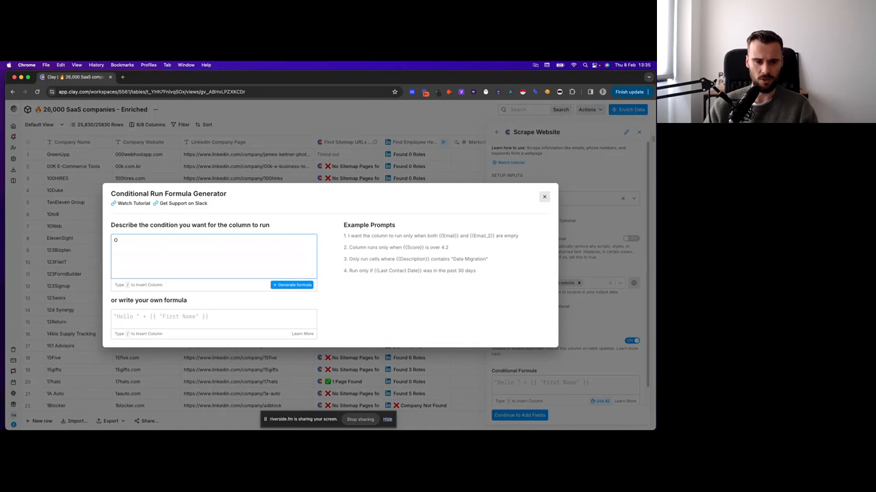
# Step: Generate and save the run condition 'total_found is lower than 1'
pyautogui.write('/')
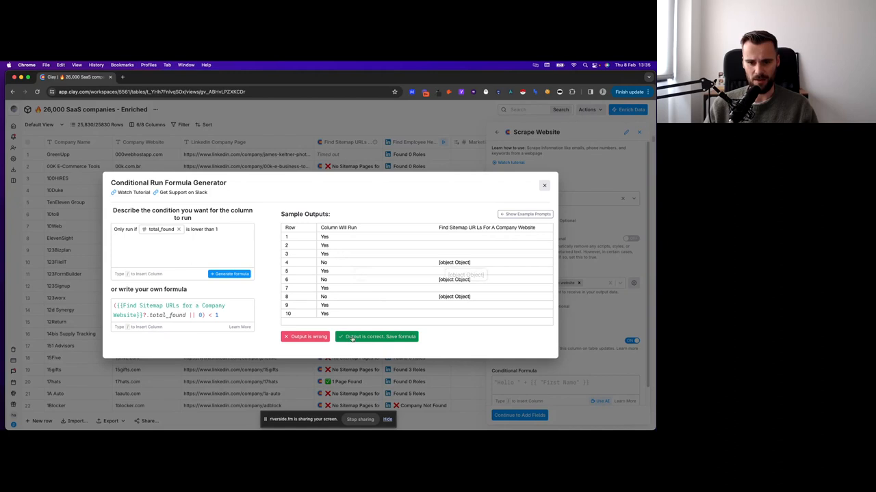
pyautogui.click(376, 336)
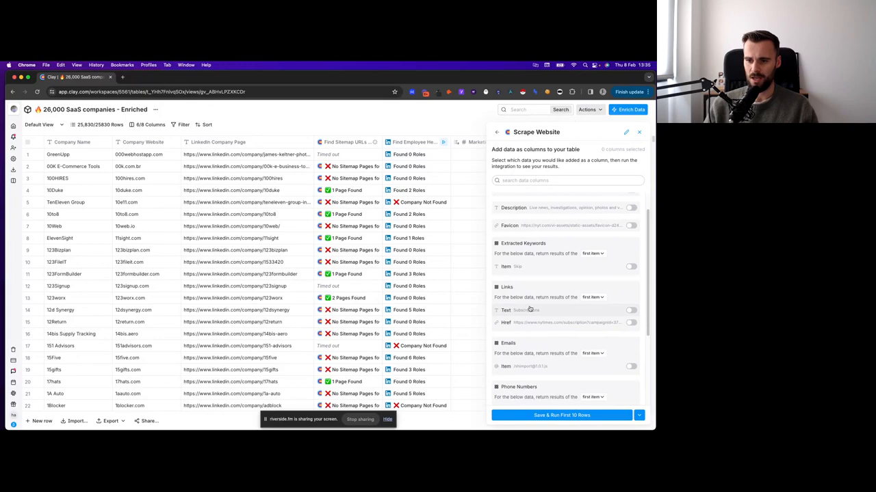
# Step: Save and run the Scrape Website column on each company's website
pyautogui.scroll(-3)
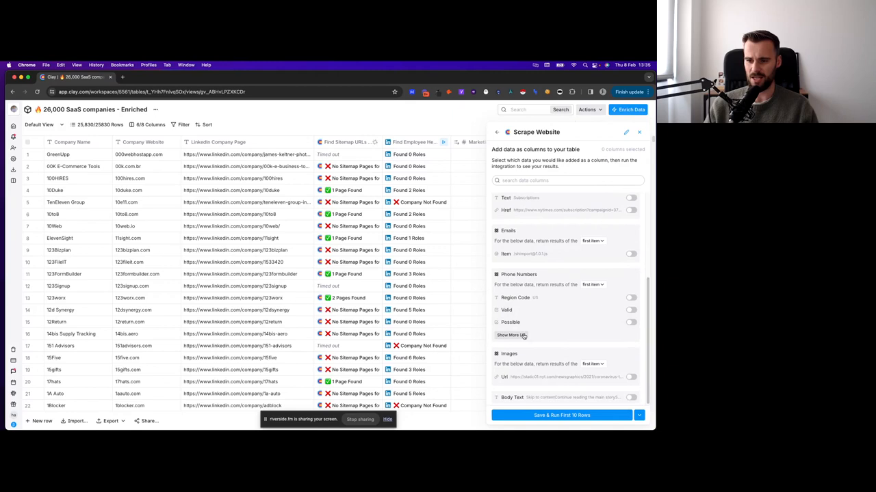
pyautogui.click(560, 415)
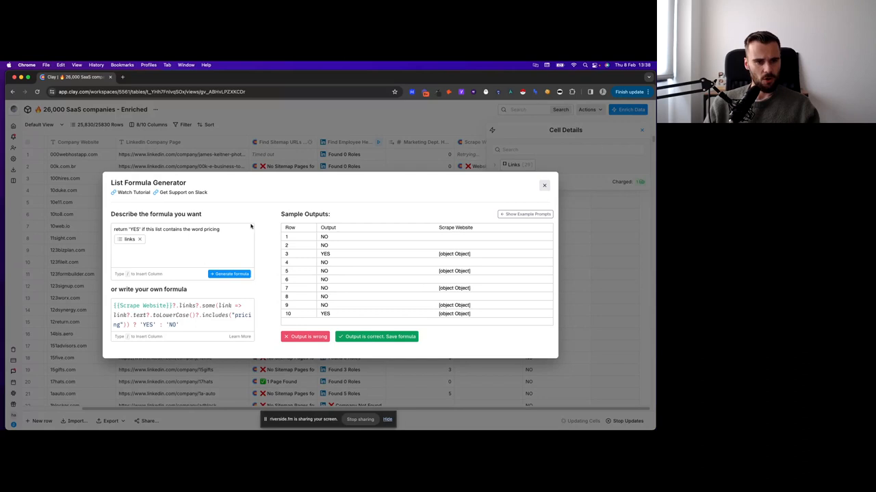
# Step: Save the generated pricing-link formula as a YES/NO Formula column
pyautogui.click(377, 337)
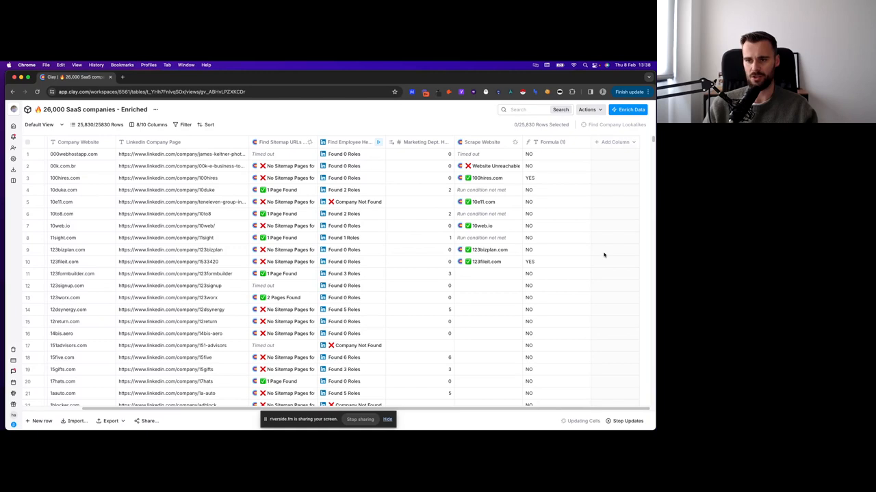
pyautogui.moveTo(537, 180)
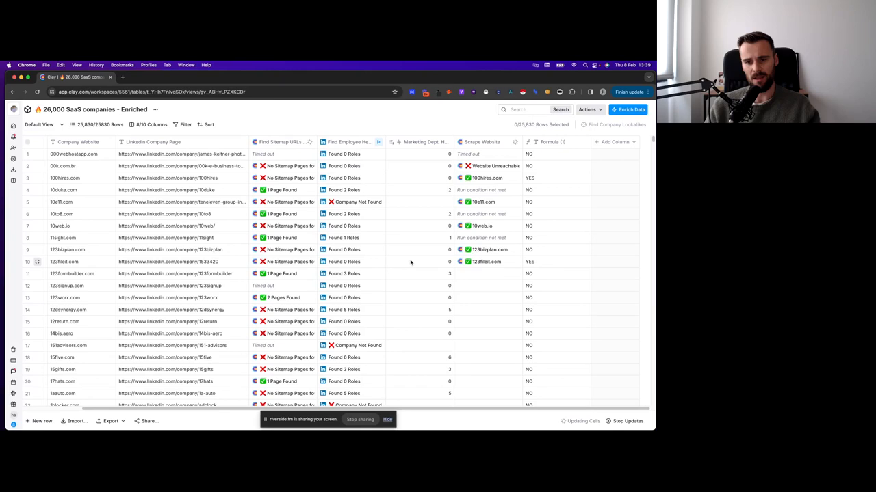
# Step: Show the Add Column type choices at the right end of the table header
pyautogui.click(378, 142)
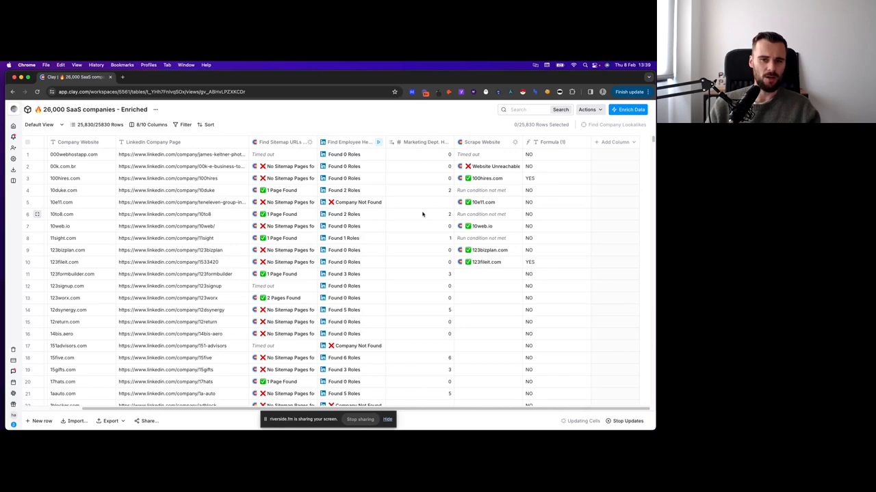
pyautogui.click(613, 142)
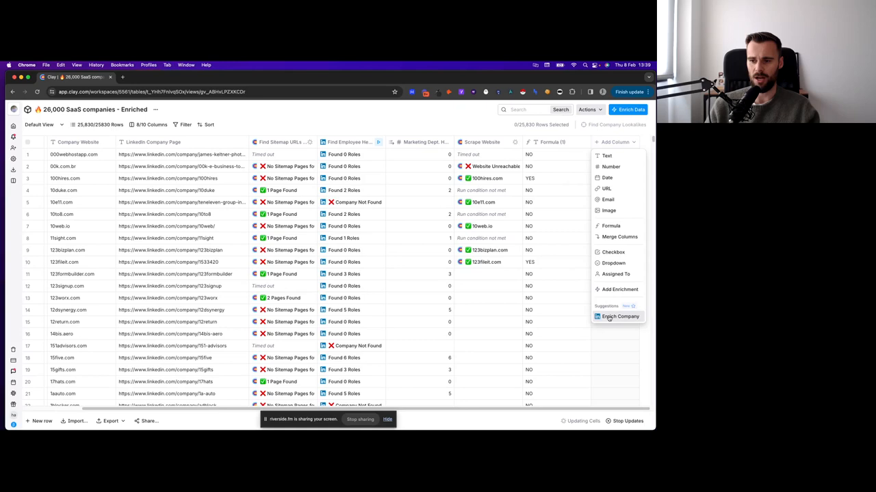
# Step: Add Enrich Company with Description output and run it on the first 10 rows
pyautogui.click(619, 316)
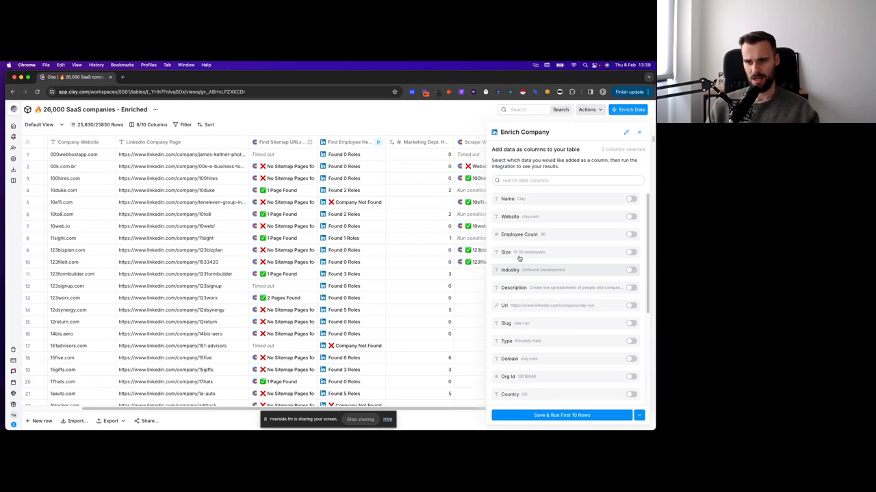
pyautogui.click(630, 288)
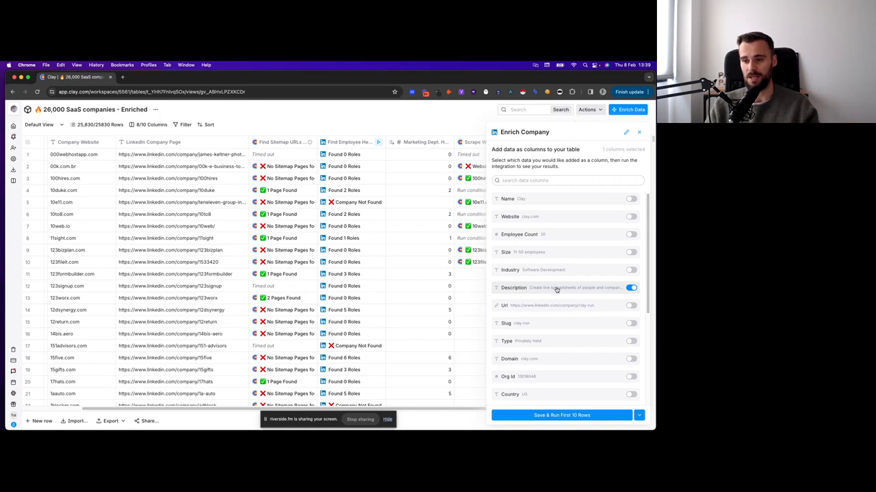
pyautogui.click(561, 415)
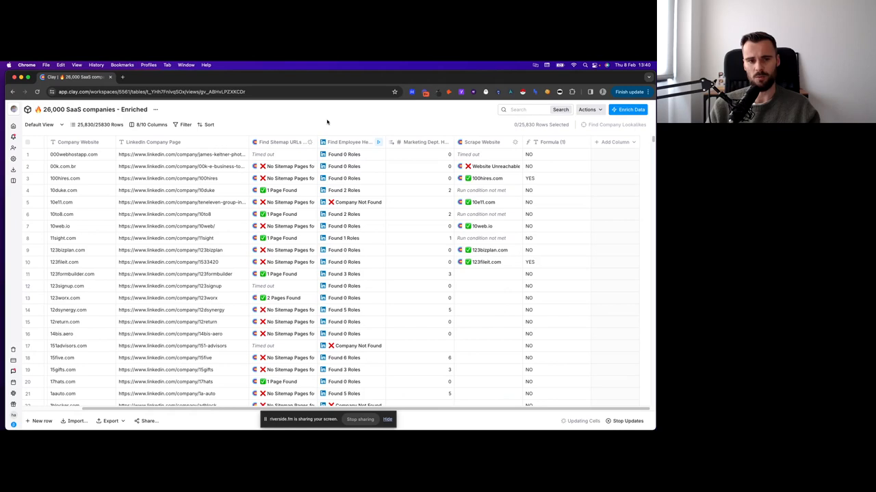